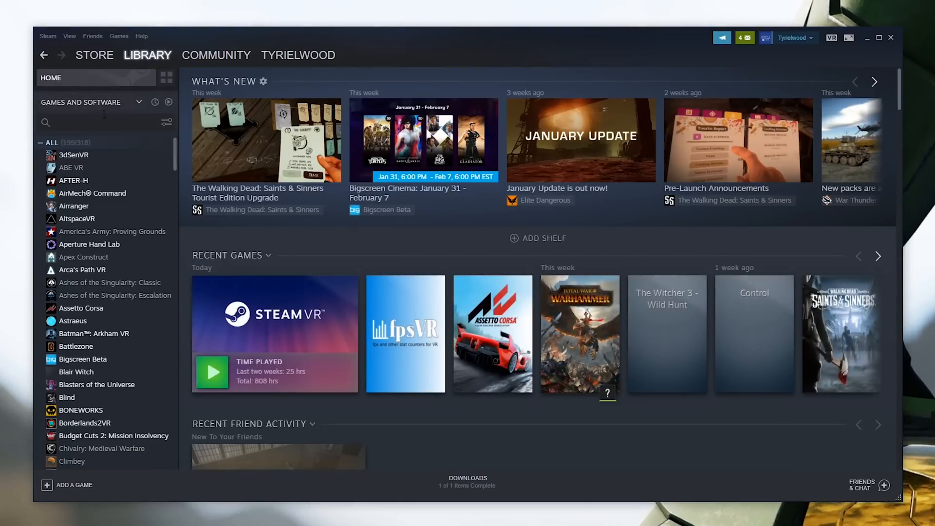
- Search the Steam library for "steam" and open SteamVR's Properties to reach the beta opt-in
{"action": "type", "text": "steam"}
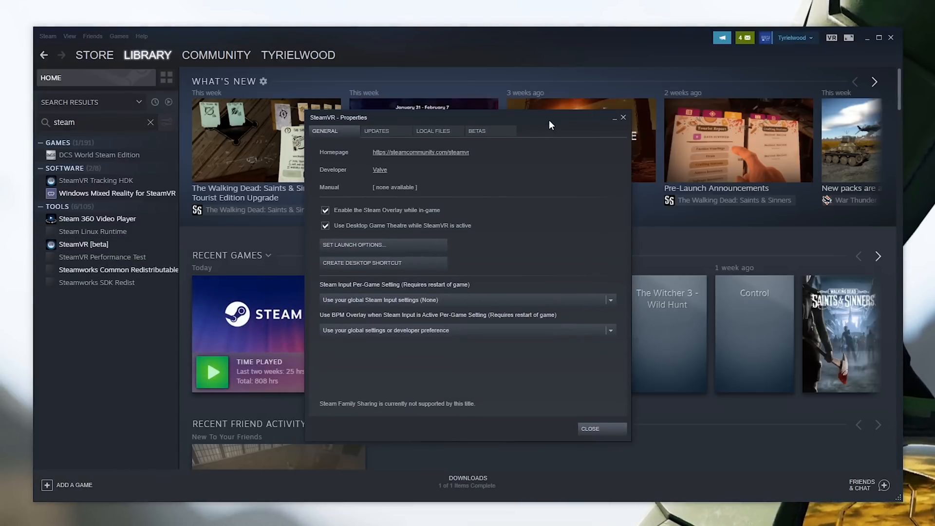
{"action": "left_click", "coordinate": [476, 131]}
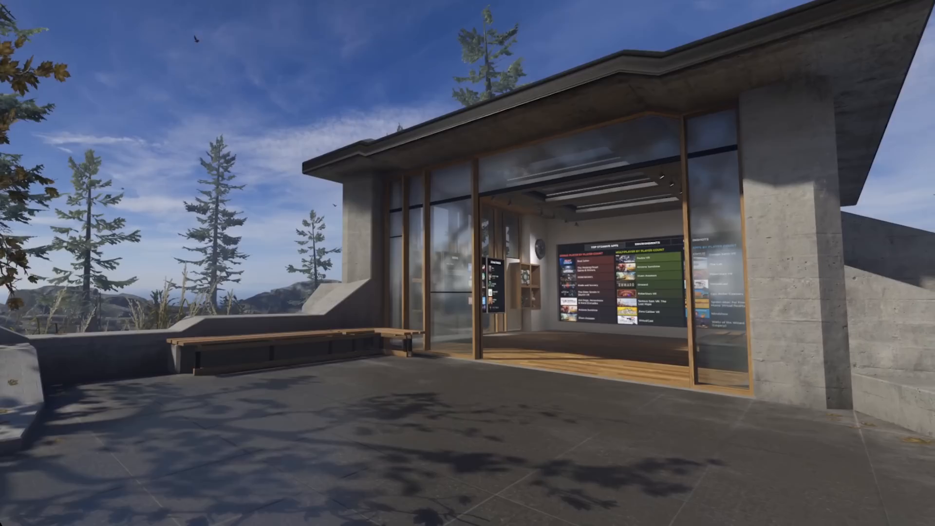
{"action": "mouse_move", "coordinate": [467, 263]}
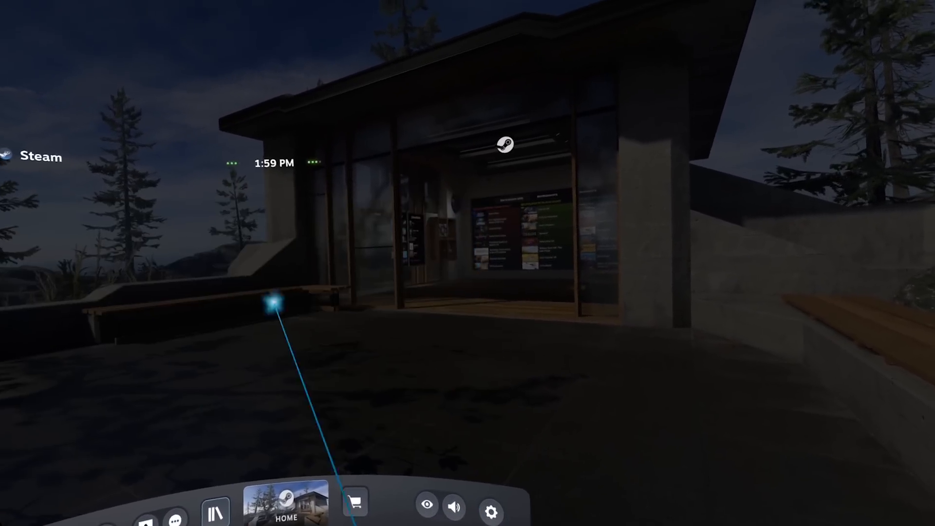
- Browse the recently played library, then show the Store's Top Singleplayer and Top Multiplayer lists
{"action": "left_click", "coordinate": [214, 509]}
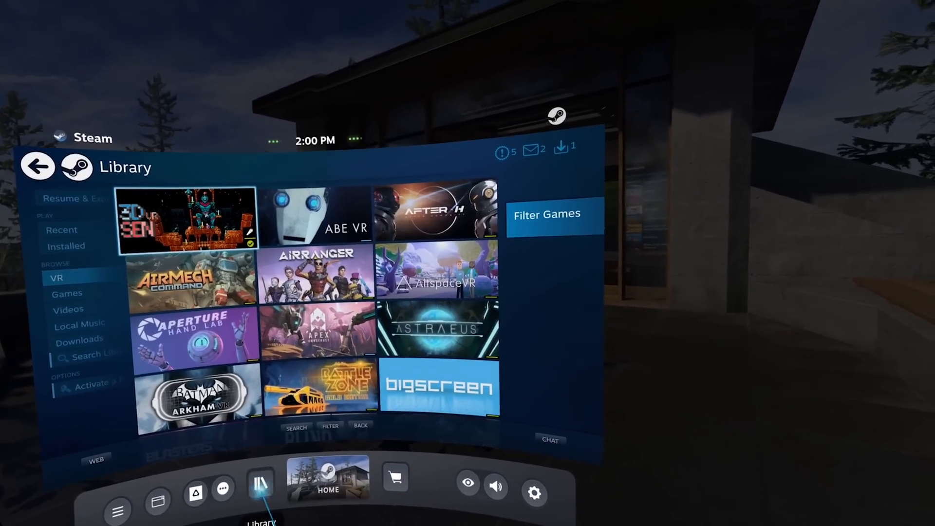
{"action": "left_click", "coordinate": [259, 483]}
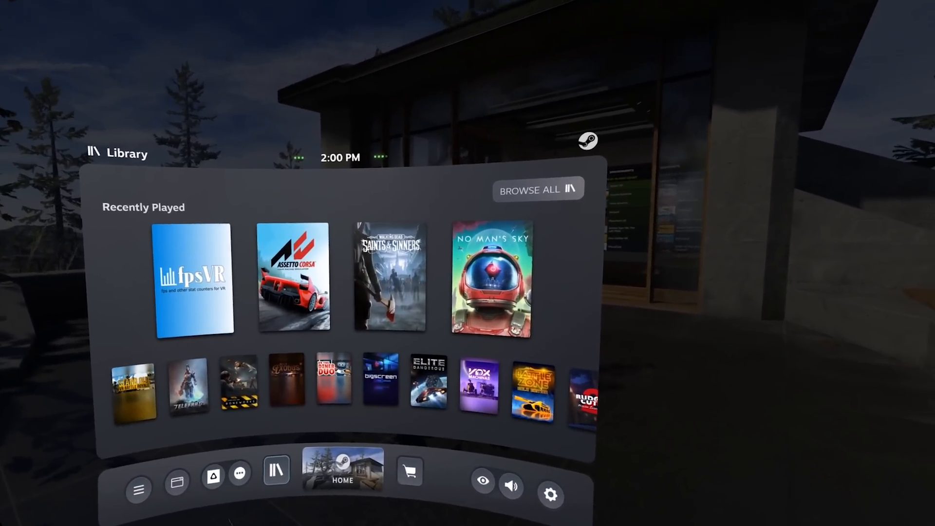
{"action": "left_click", "coordinate": [383, 471]}
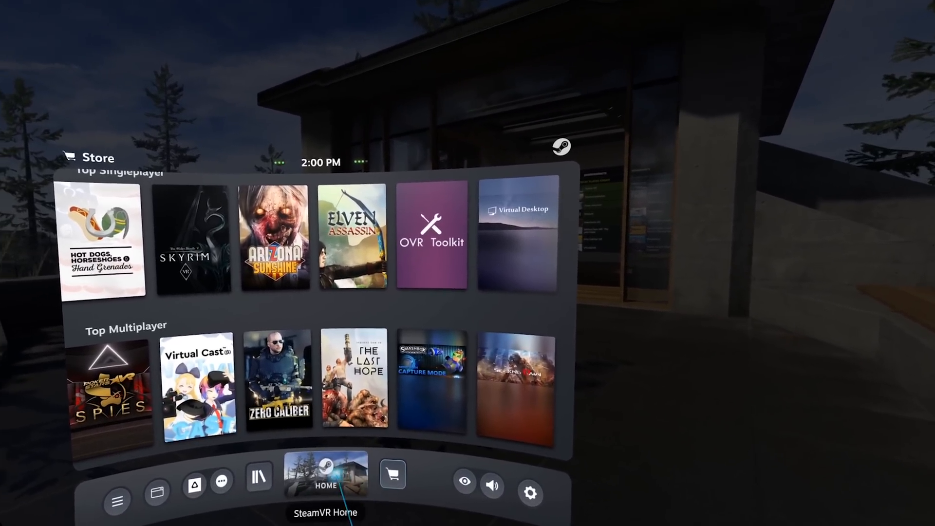
- Show the Now Playing panel for SteamVR Home with return, controller-binding and video options
{"action": "left_click", "coordinate": [325, 475]}
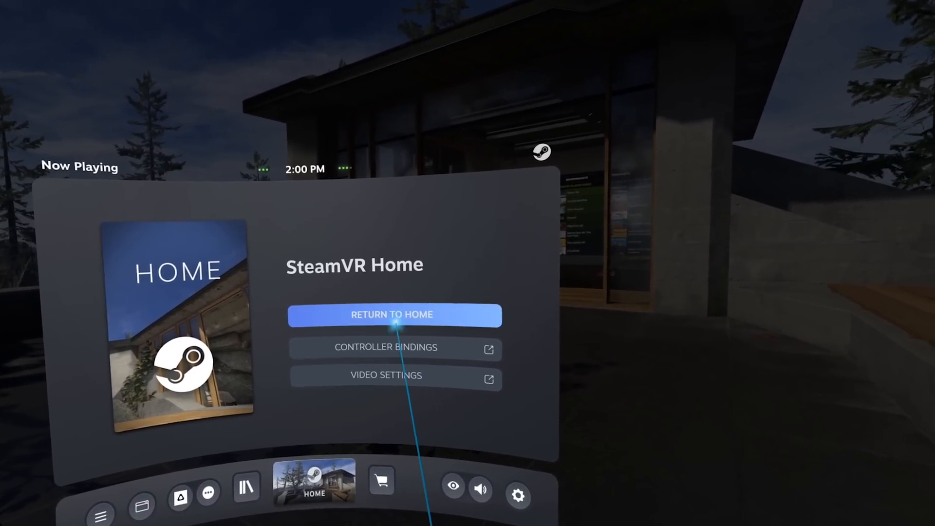
{"action": "left_click", "coordinate": [394, 315]}
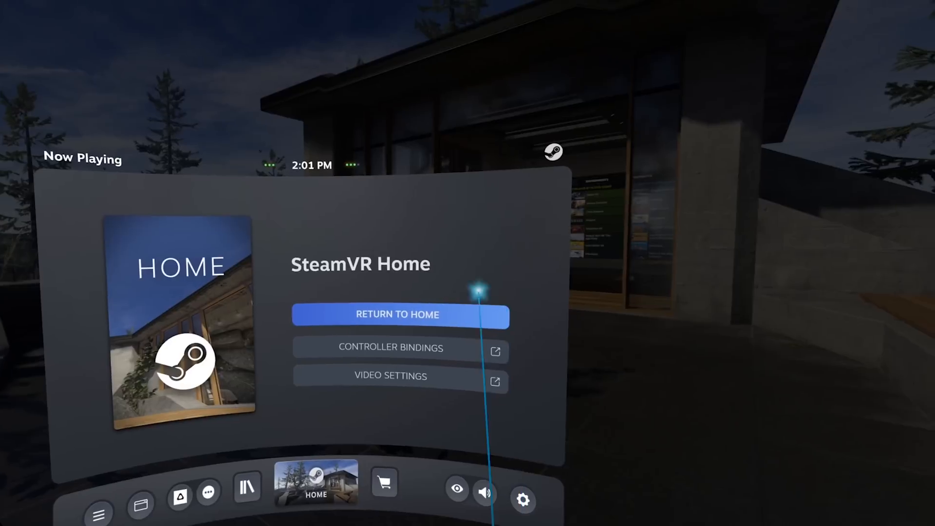
{"action": "left_click", "coordinate": [390, 348]}
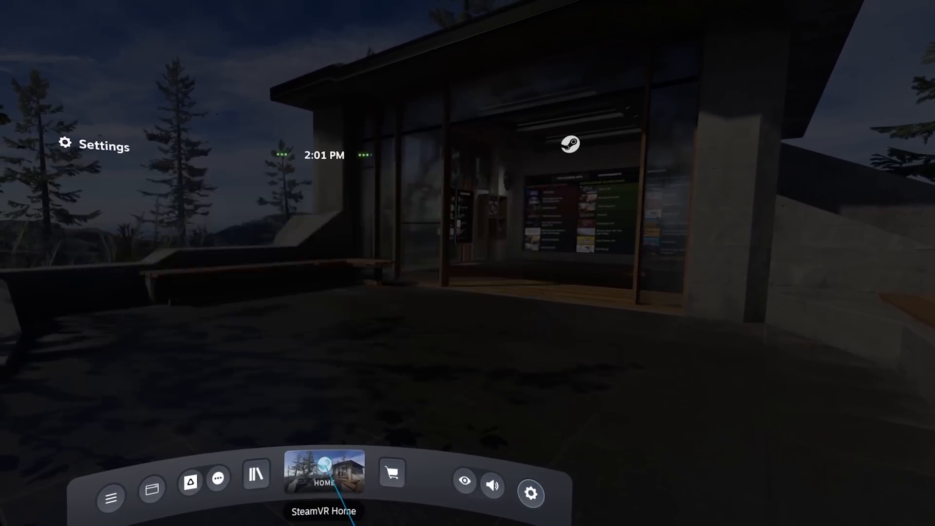
{"action": "left_click", "coordinate": [324, 472]}
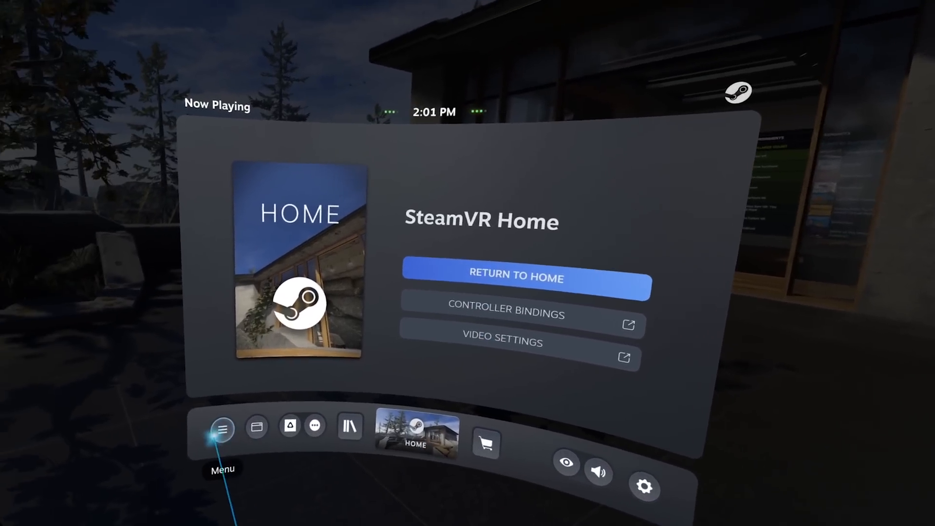
- Mirror the Windows desktop in the headset and switch between Desktop 1 and Desktop 2
{"action": "left_click", "coordinate": [221, 428]}
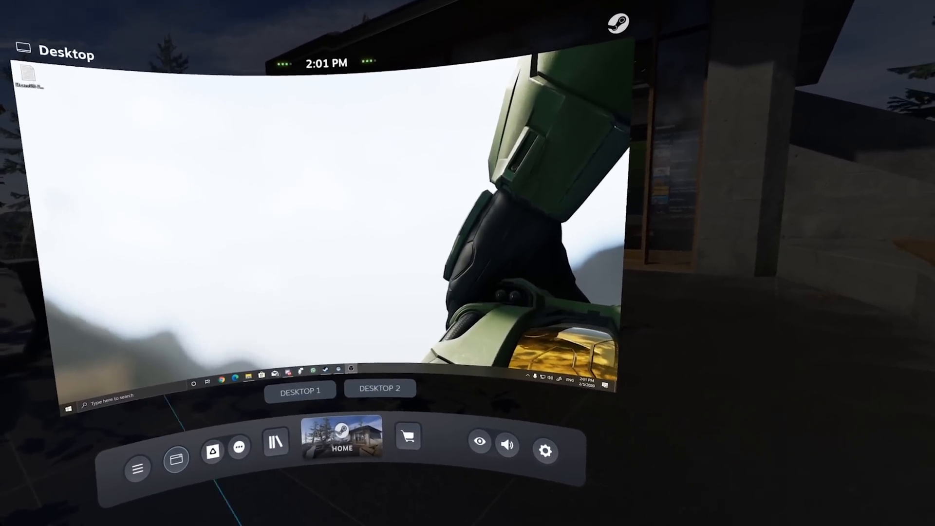
{"action": "left_click", "coordinate": [380, 389]}
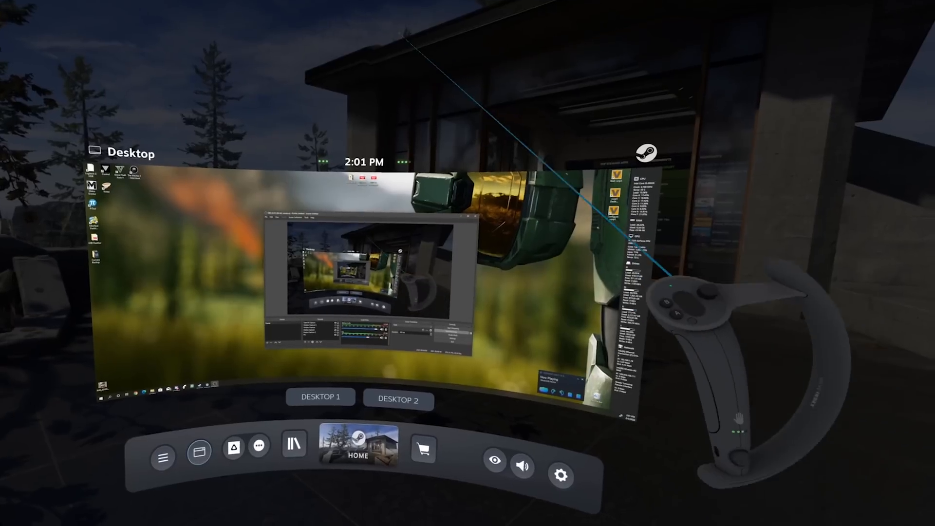
{"action": "left_click", "coordinate": [320, 400]}
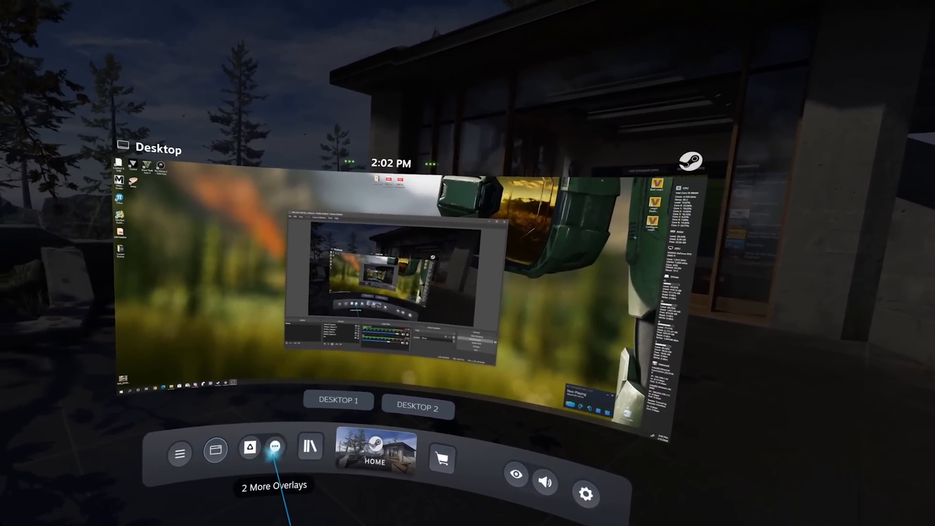
- Flip through the extra overlays — Viveport, fpsVR, then Viveport again
{"action": "left_click", "coordinate": [250, 448]}
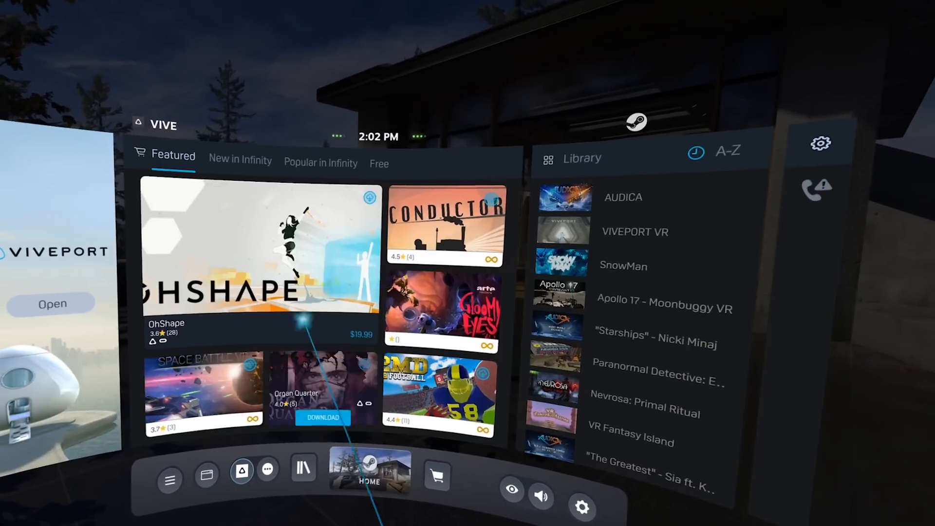
{"action": "mouse_move", "coordinate": [267, 469]}
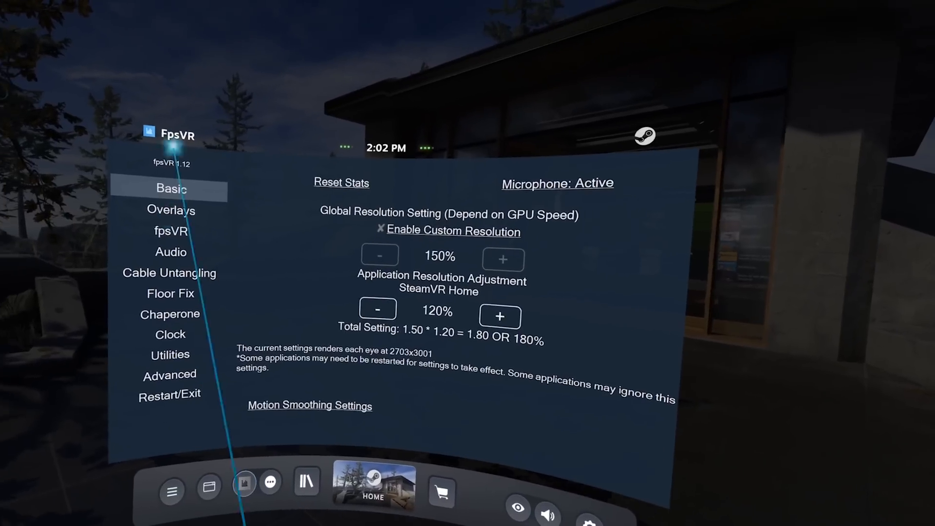
{"action": "left_click", "coordinate": [272, 475]}
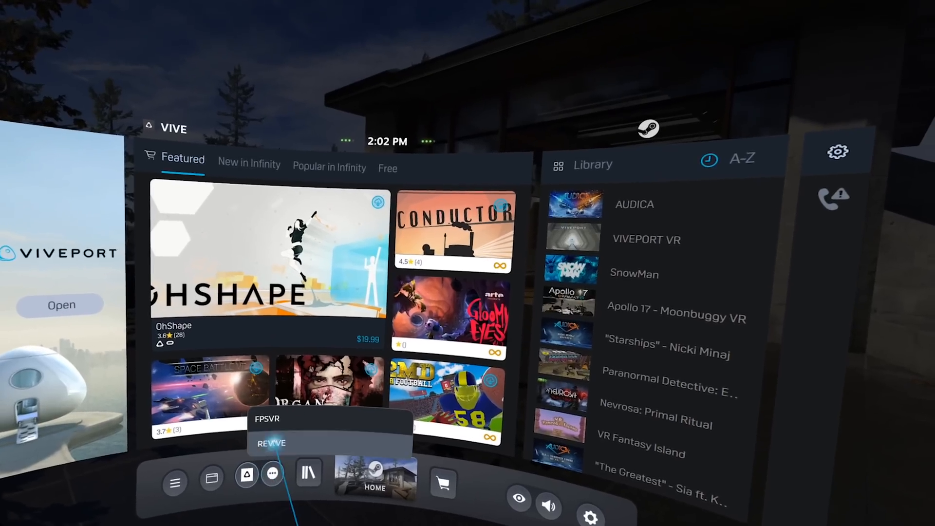
{"action": "left_click", "coordinate": [270, 443]}
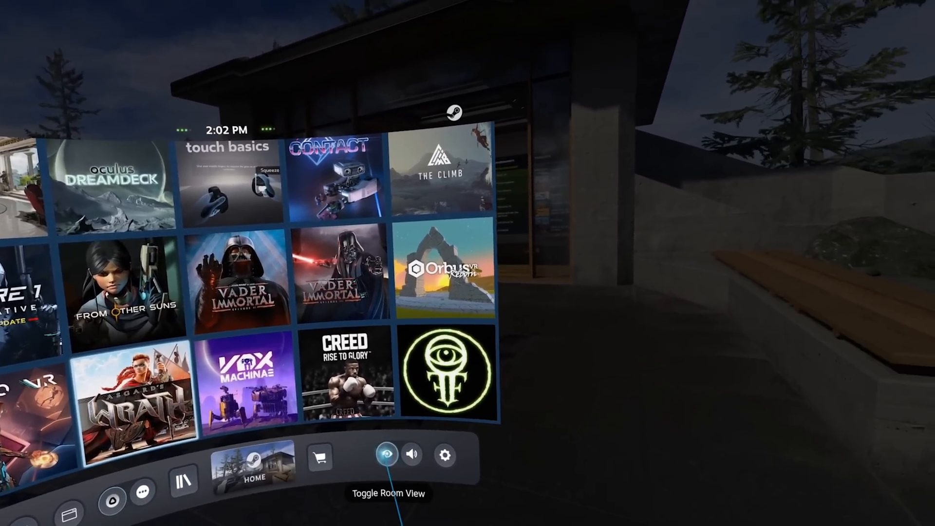
- Toggle the room view, then bring up the headset volume slider over the library grid
{"action": "left_click", "coordinate": [387, 455]}
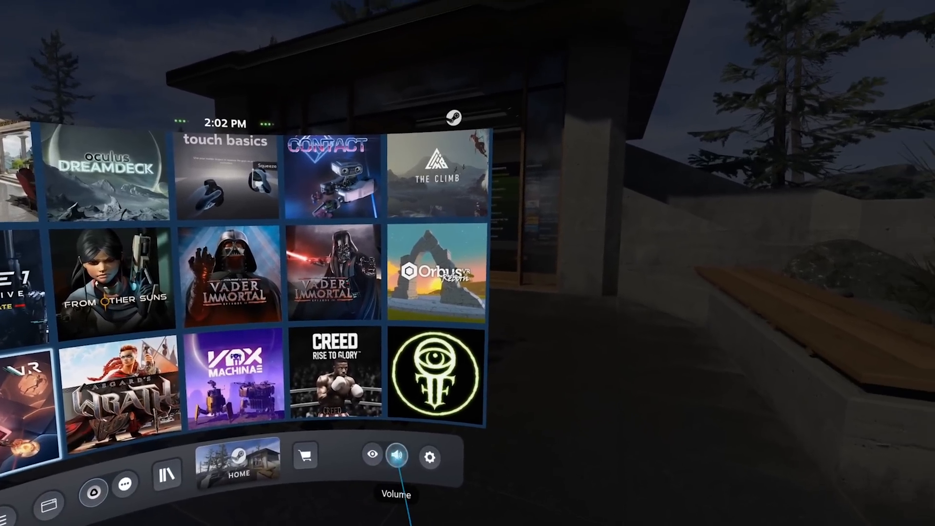
{"action": "left_click", "coordinate": [396, 456]}
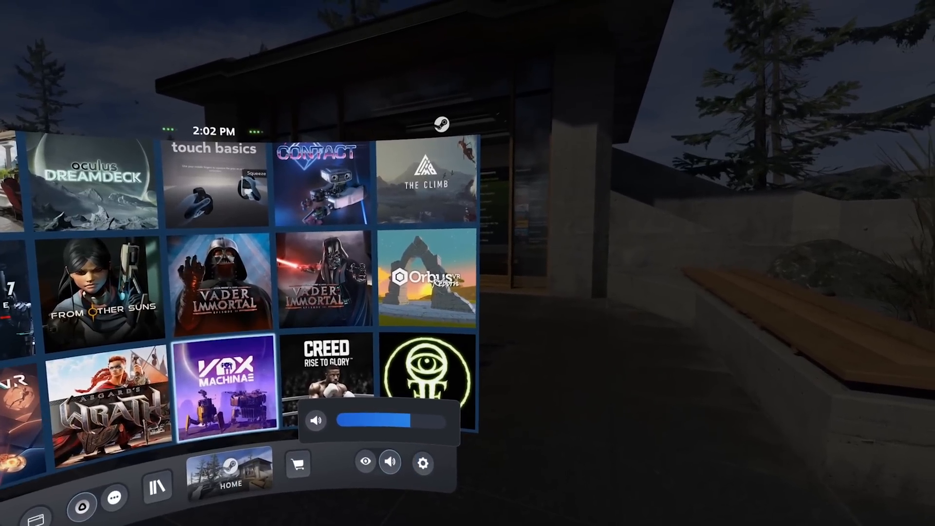
- Step through the General, Play Area and Controllers settings pages
{"action": "left_click", "coordinate": [421, 461]}
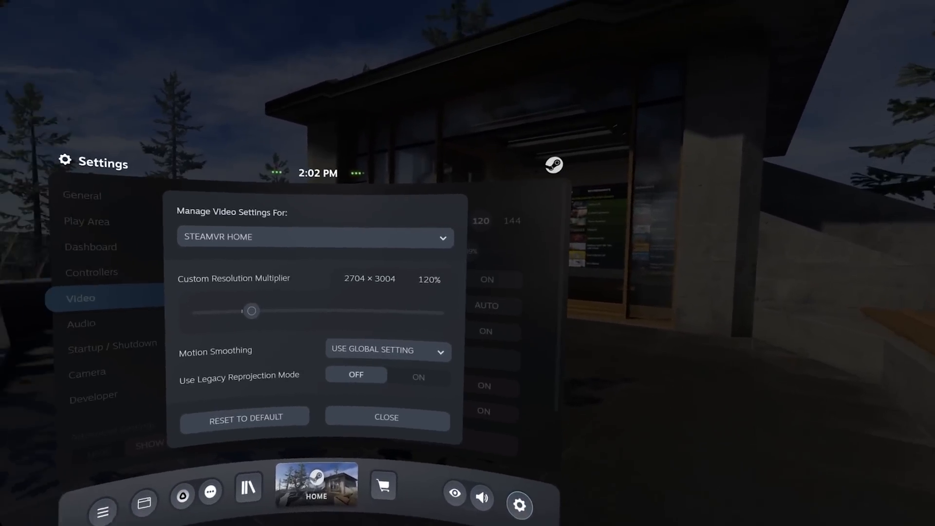
{"action": "left_click", "coordinate": [386, 417]}
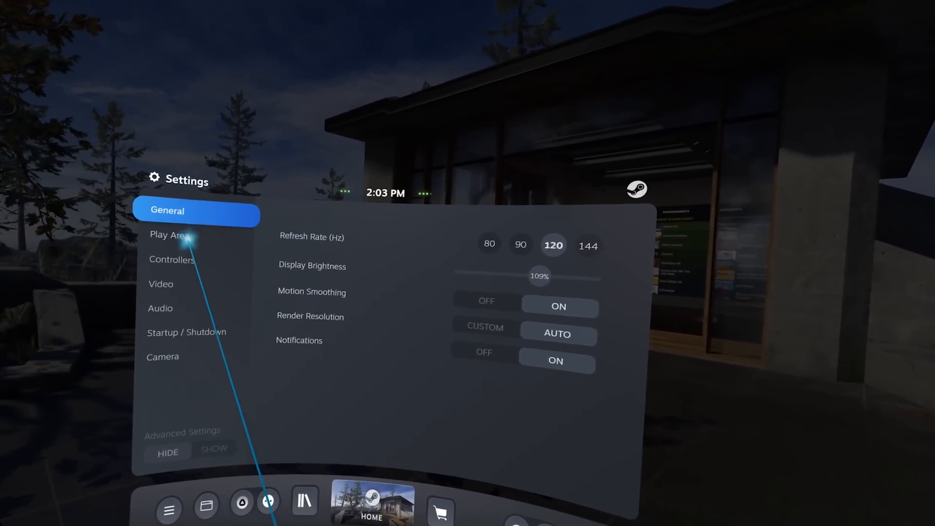
{"action": "left_click", "coordinate": [172, 235]}
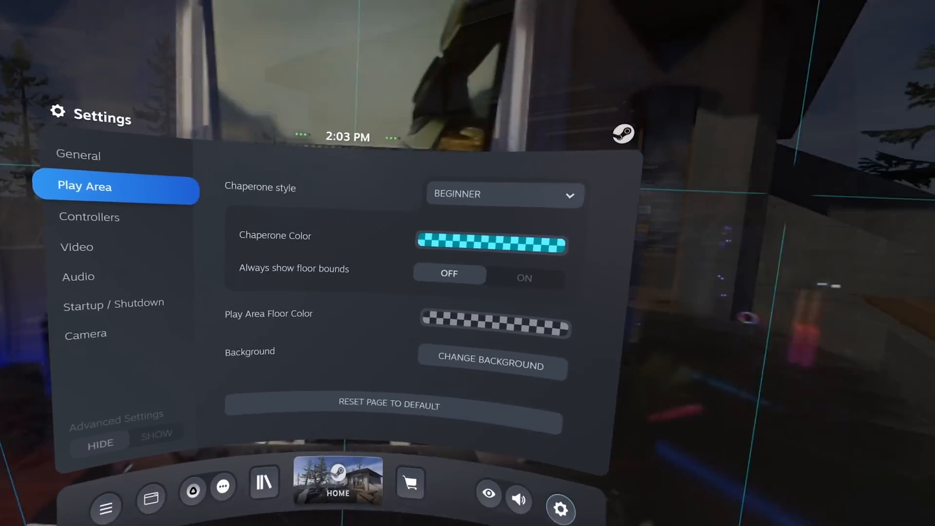
{"action": "left_click", "coordinate": [90, 216]}
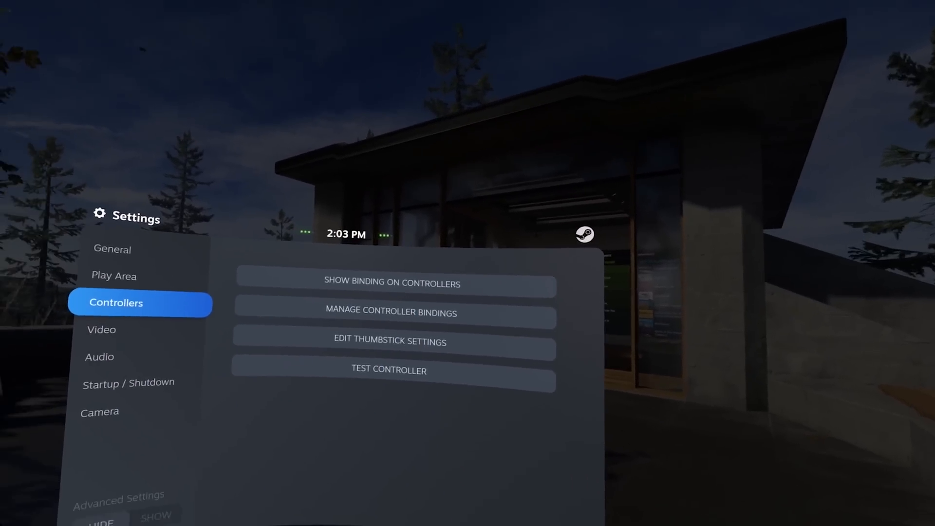
- Step through Video, Audio, Startup/Shutdown, then show the advanced Developer debugging toggles
{"action": "left_click", "coordinate": [101, 329]}
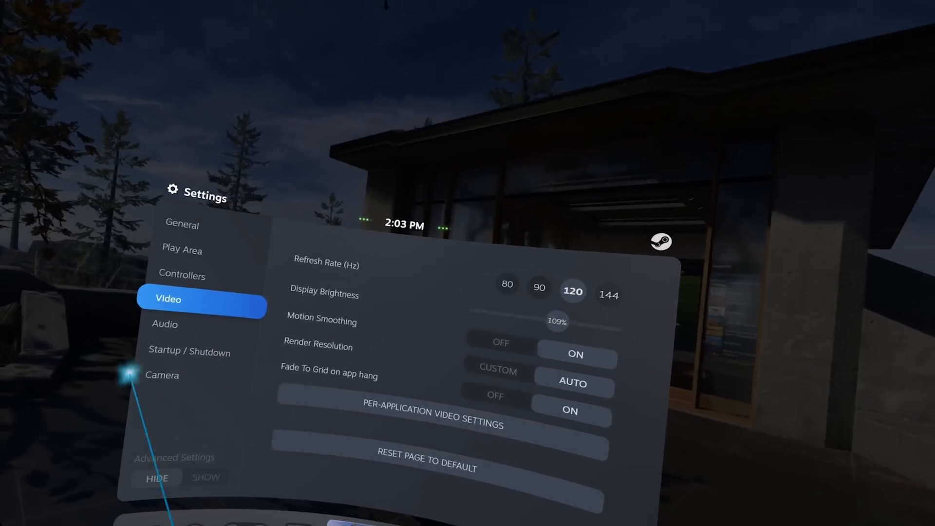
{"action": "left_click", "coordinate": [168, 321]}
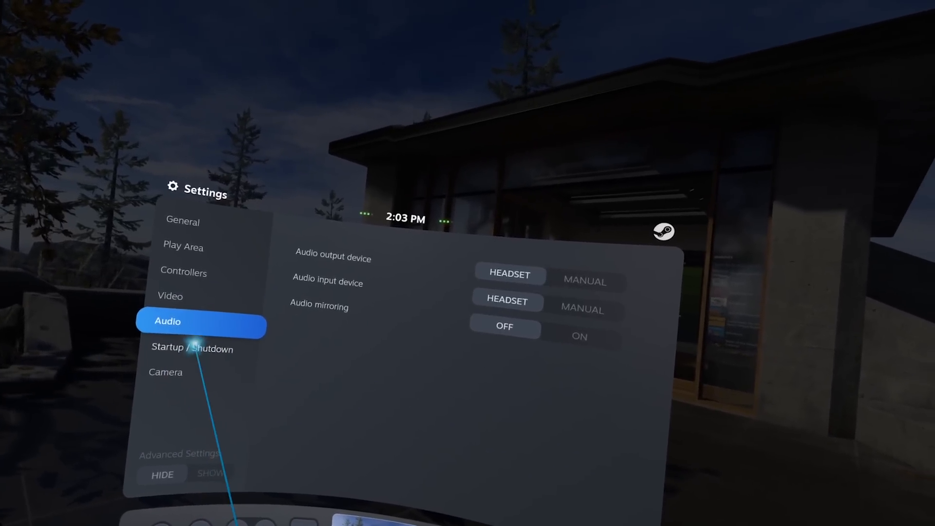
{"action": "left_click", "coordinate": [165, 371]}
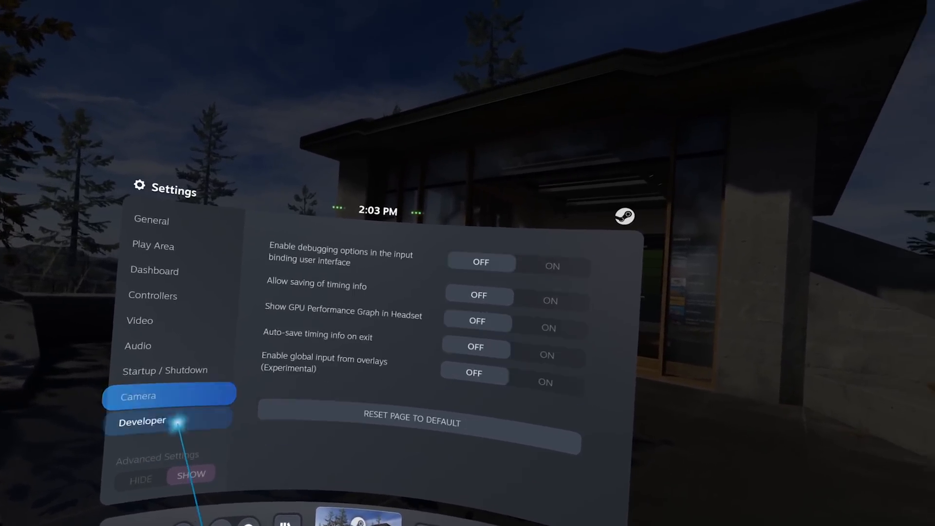
{"action": "left_click", "coordinate": [509, 317]}
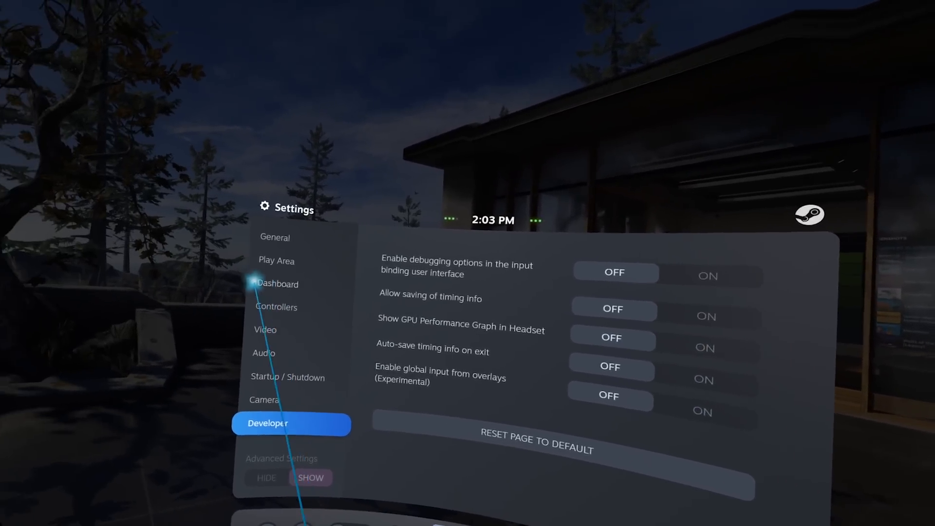
- Leave settings and show the library's Recently Played games on the dashboard
{"action": "left_click", "coordinate": [276, 283]}
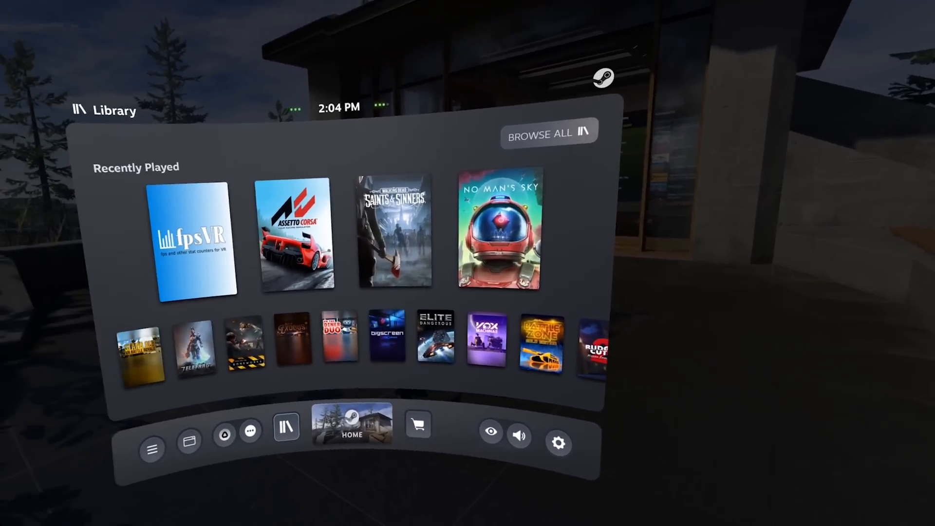
- Show the Windows desktop on a curved screen inside the headset
{"action": "left_click", "coordinate": [188, 432]}
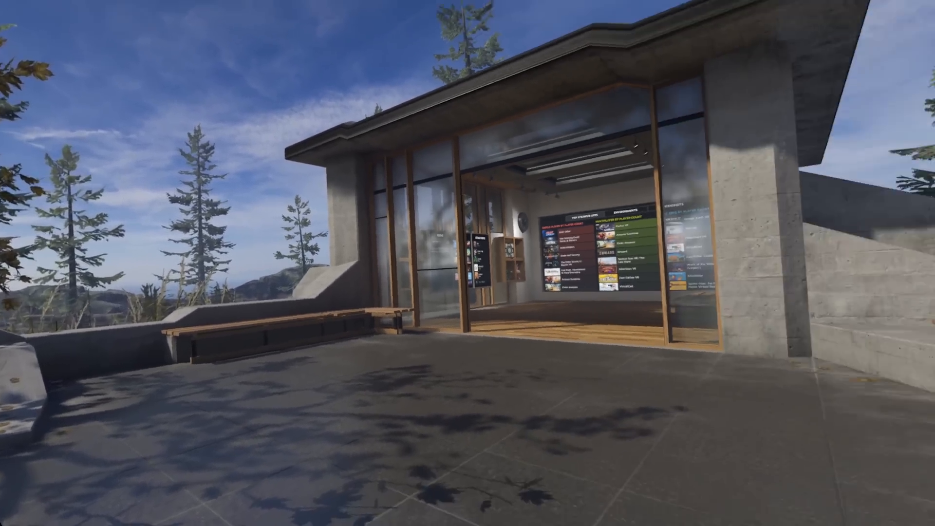
{"action": "mouse_move", "coordinate": [467, 263]}
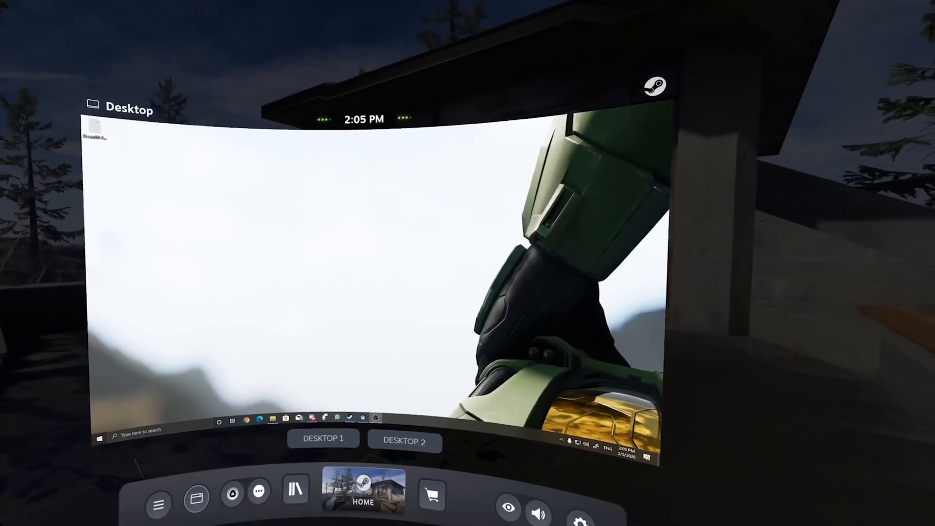
- Close the dashboard so only the SteamVR Home environment remains in view
{"action": "left_click", "coordinate": [295, 492]}
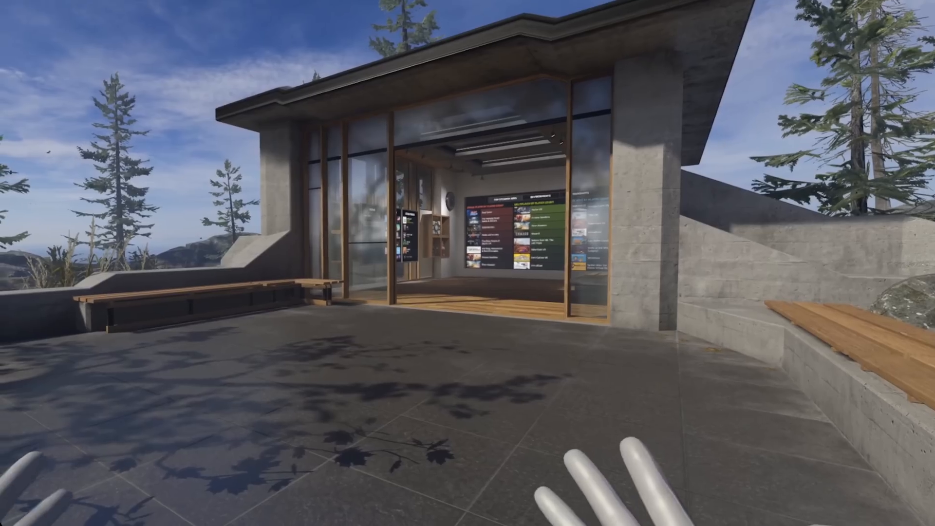
{"action": "mouse_move", "coordinate": [467, 263]}
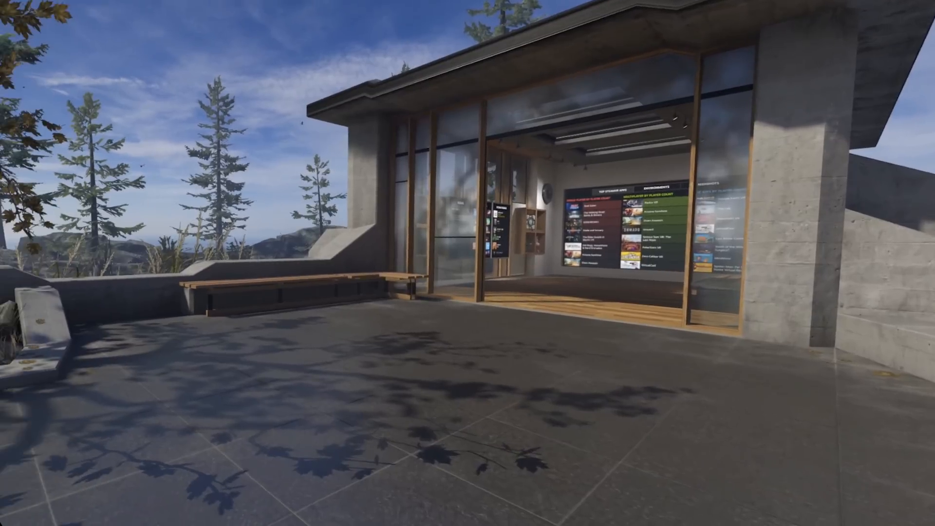